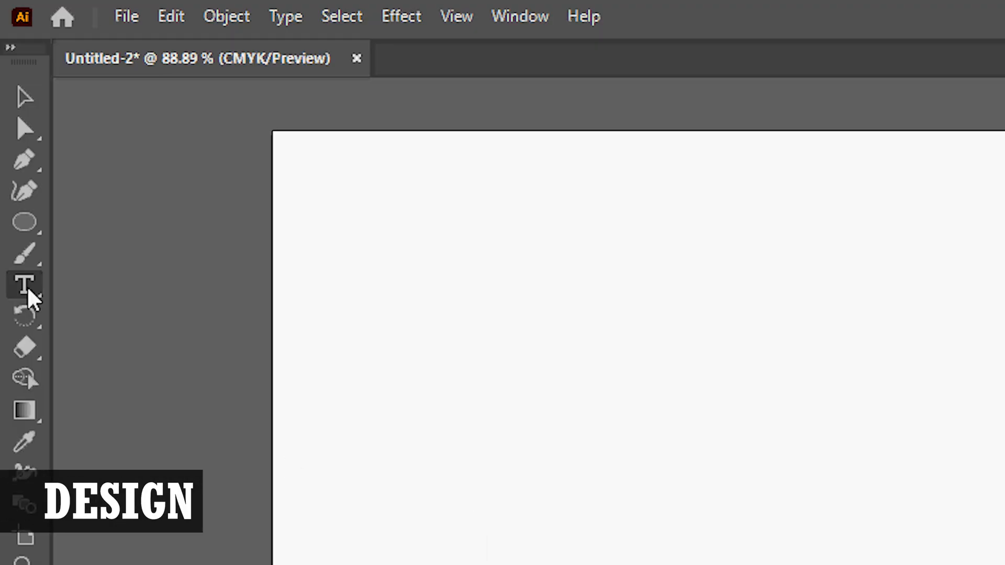
- Create the text 'Heather' as large black script lettering and convert it to outlines
{"action": "left_click", "coordinate": [649, 447]}
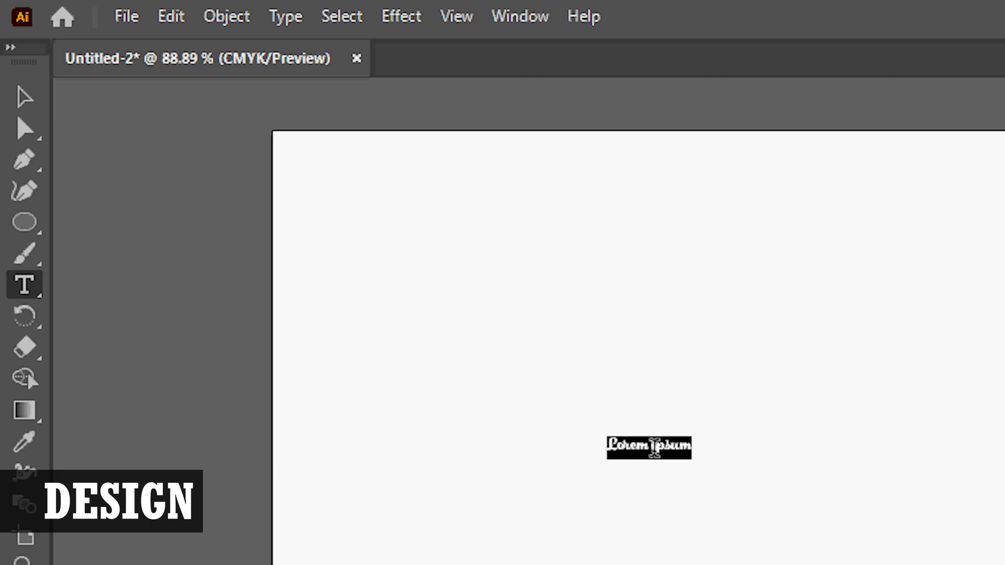
{"action": "type", "text": "Heather"}
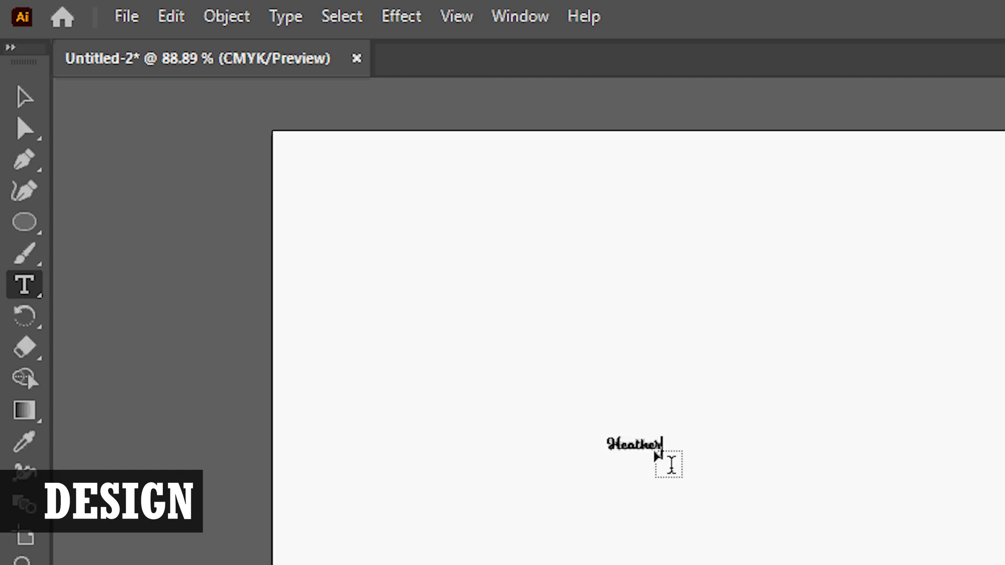
{"action": "left_click", "coordinate": [24, 96]}
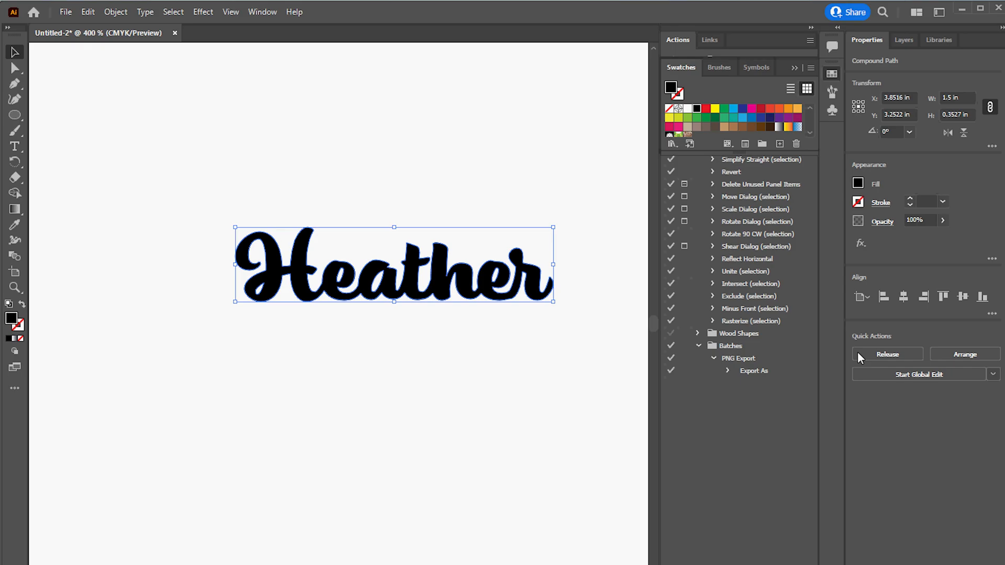
- Apply Offset Path of 0.1 in around the Heather lettering for a rounded border shape
{"action": "left_click", "coordinate": [65, 12]}
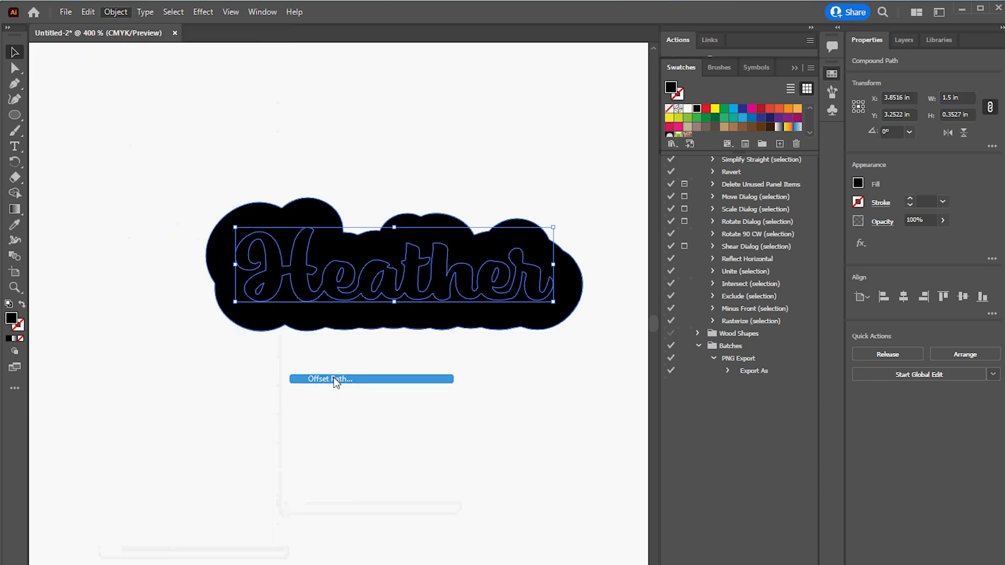
{"action": "left_click", "coordinate": [329, 379]}
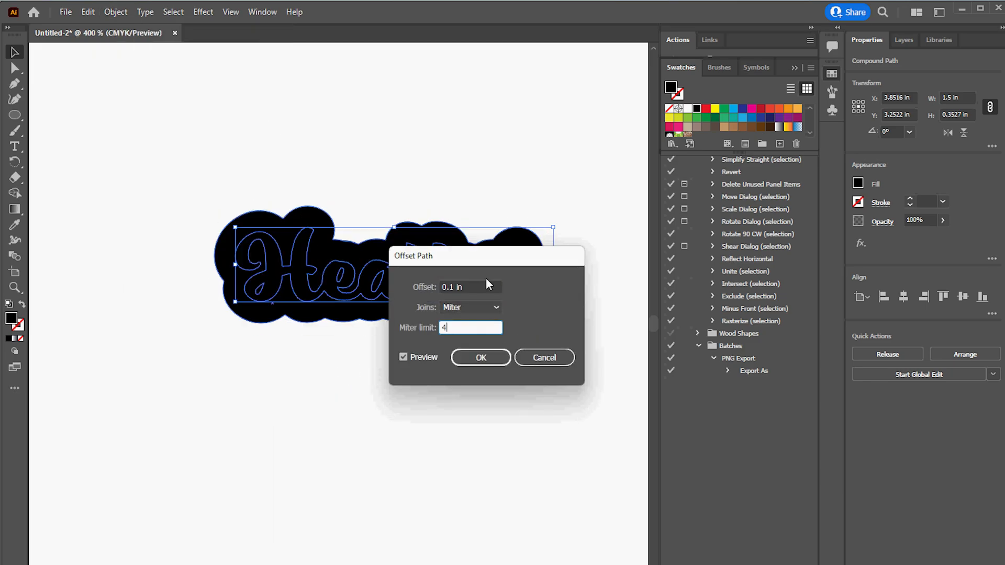
{"action": "left_click", "coordinate": [481, 358]}
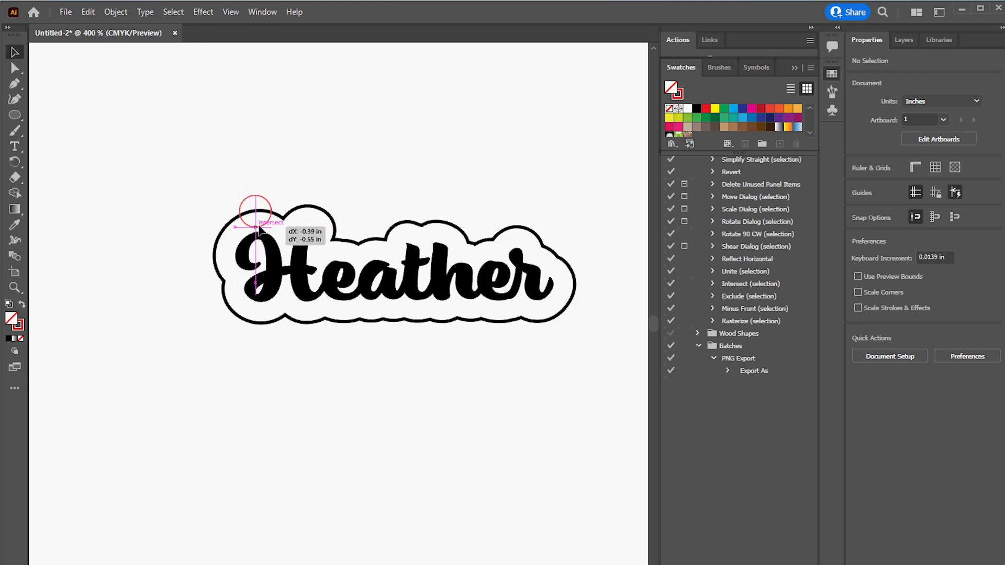
- Draw a jump-ring circle above the H and offset it to form the red hole outline
{"action": "left_click", "coordinate": [257, 217]}
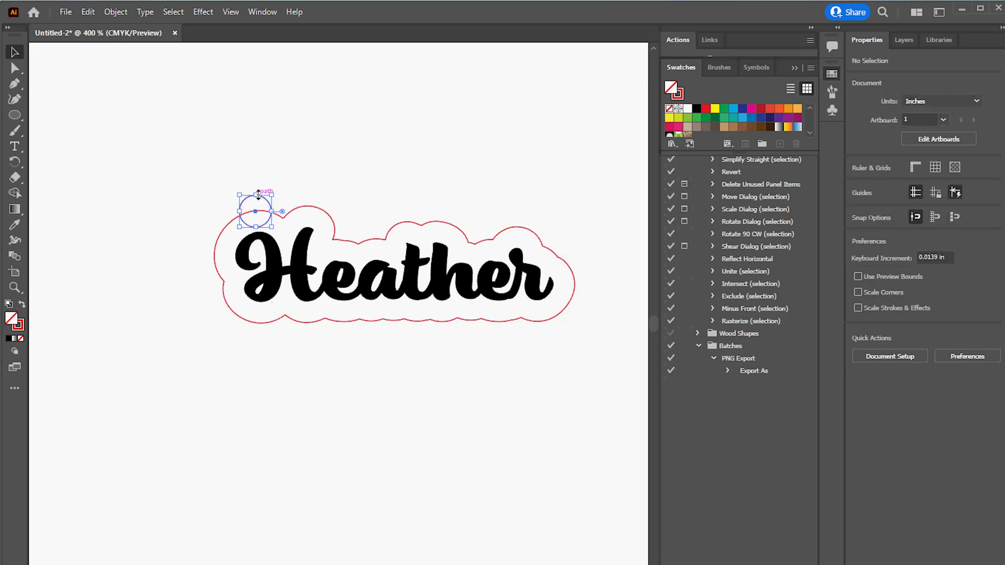
{"action": "left_click", "coordinate": [115, 11]}
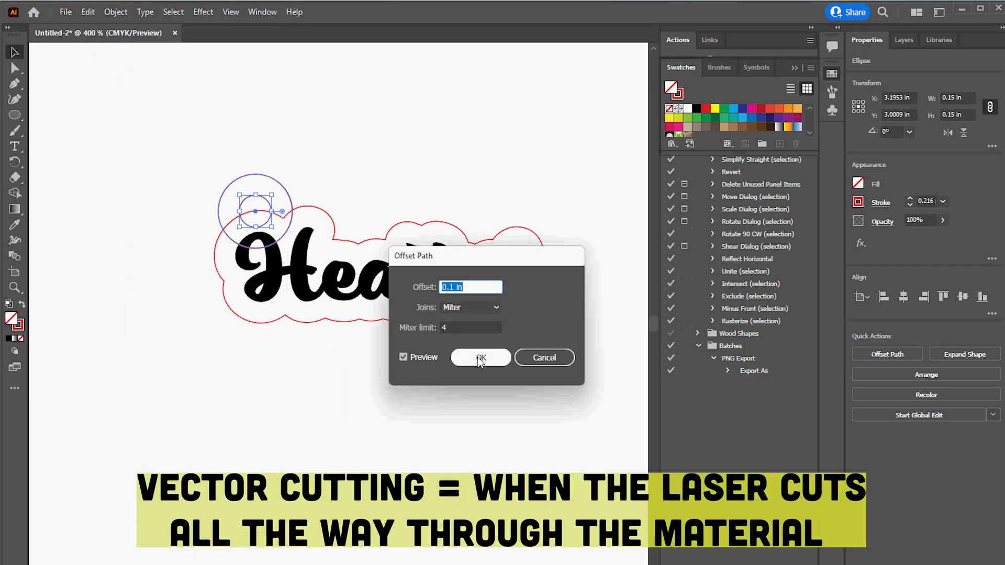
{"action": "left_click", "coordinate": [481, 358]}
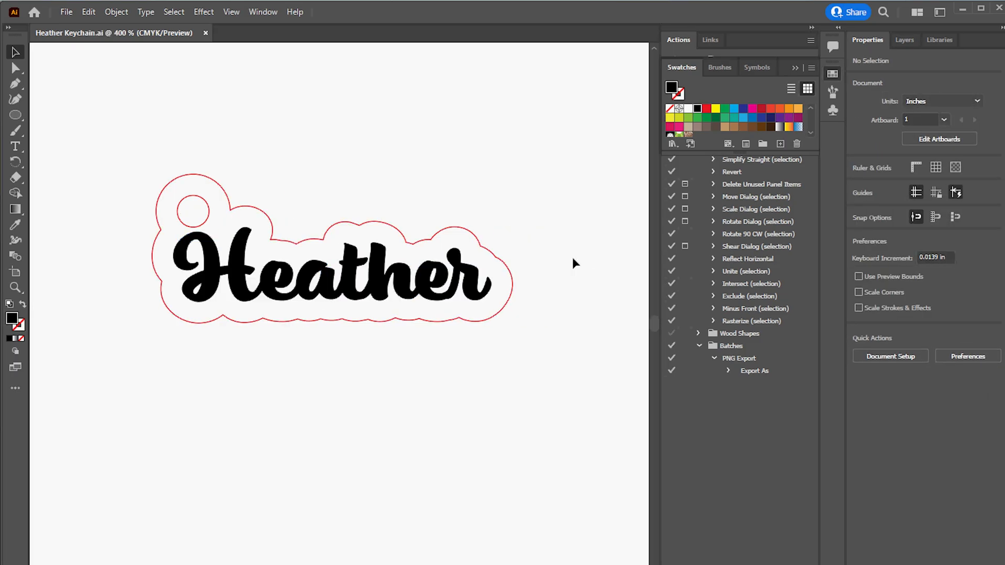
- Save as Heather Keychain.ai and arrange Heather, Sam and GIZMO designs with outline copies below
{"action": "left_click", "coordinate": [333, 269]}
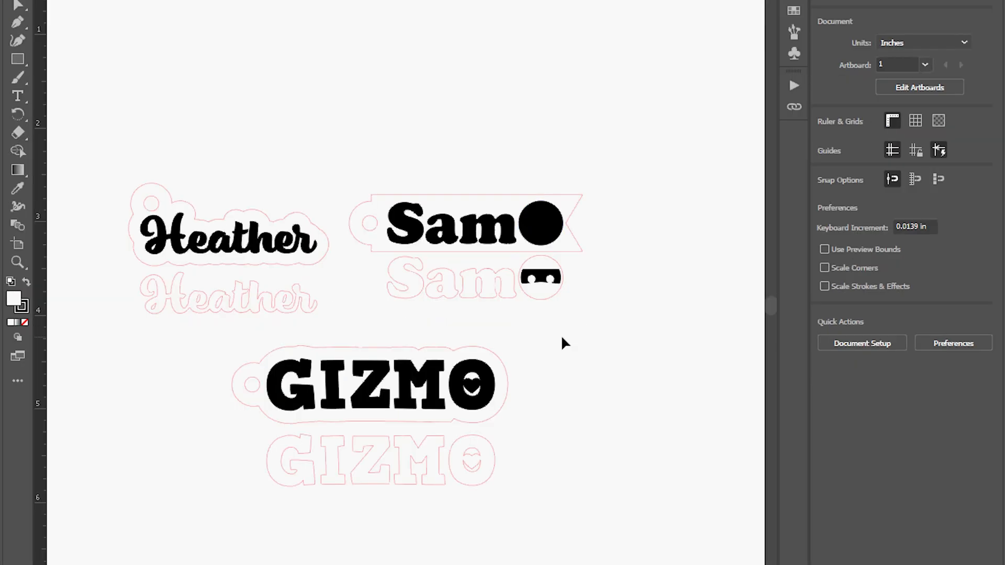
{"action": "left_click", "coordinate": [227, 244]}
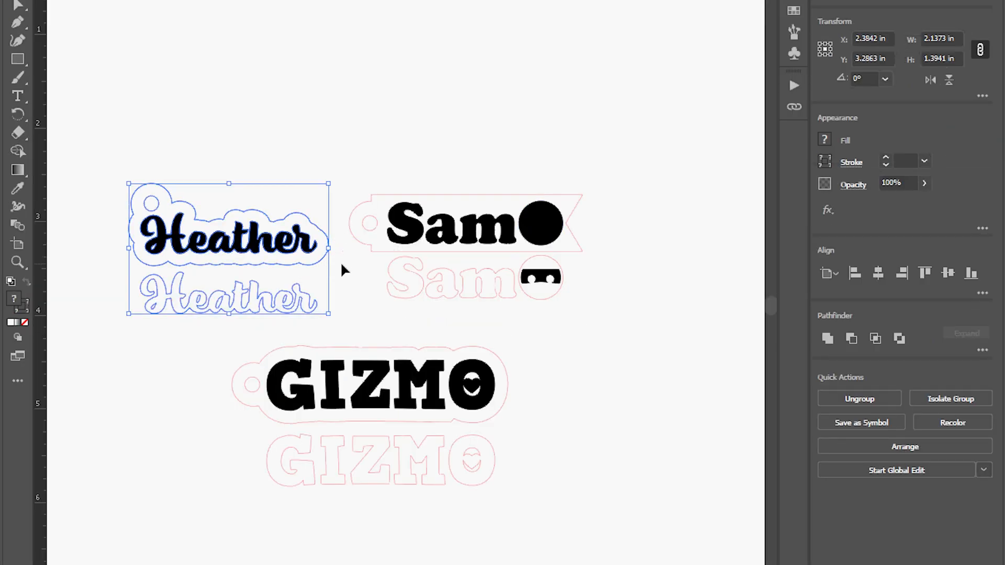